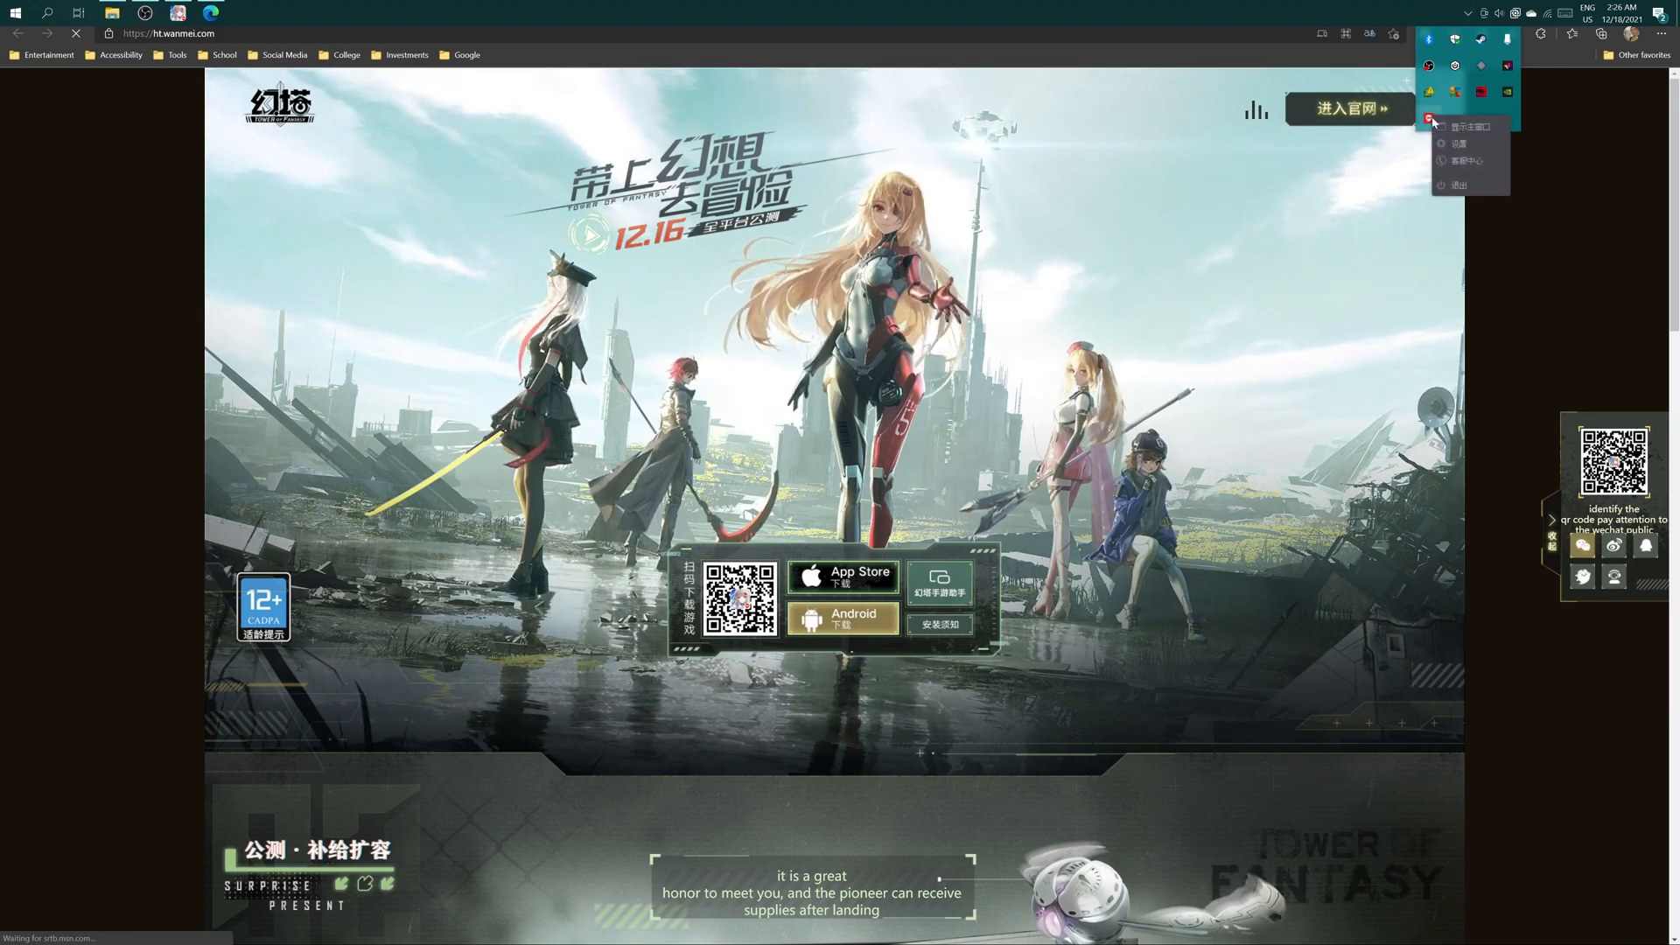
Step: Check the game launcher and the Downloads folder, then dismiss both
{"action": "left_click", "coordinate": [1454, 126]}
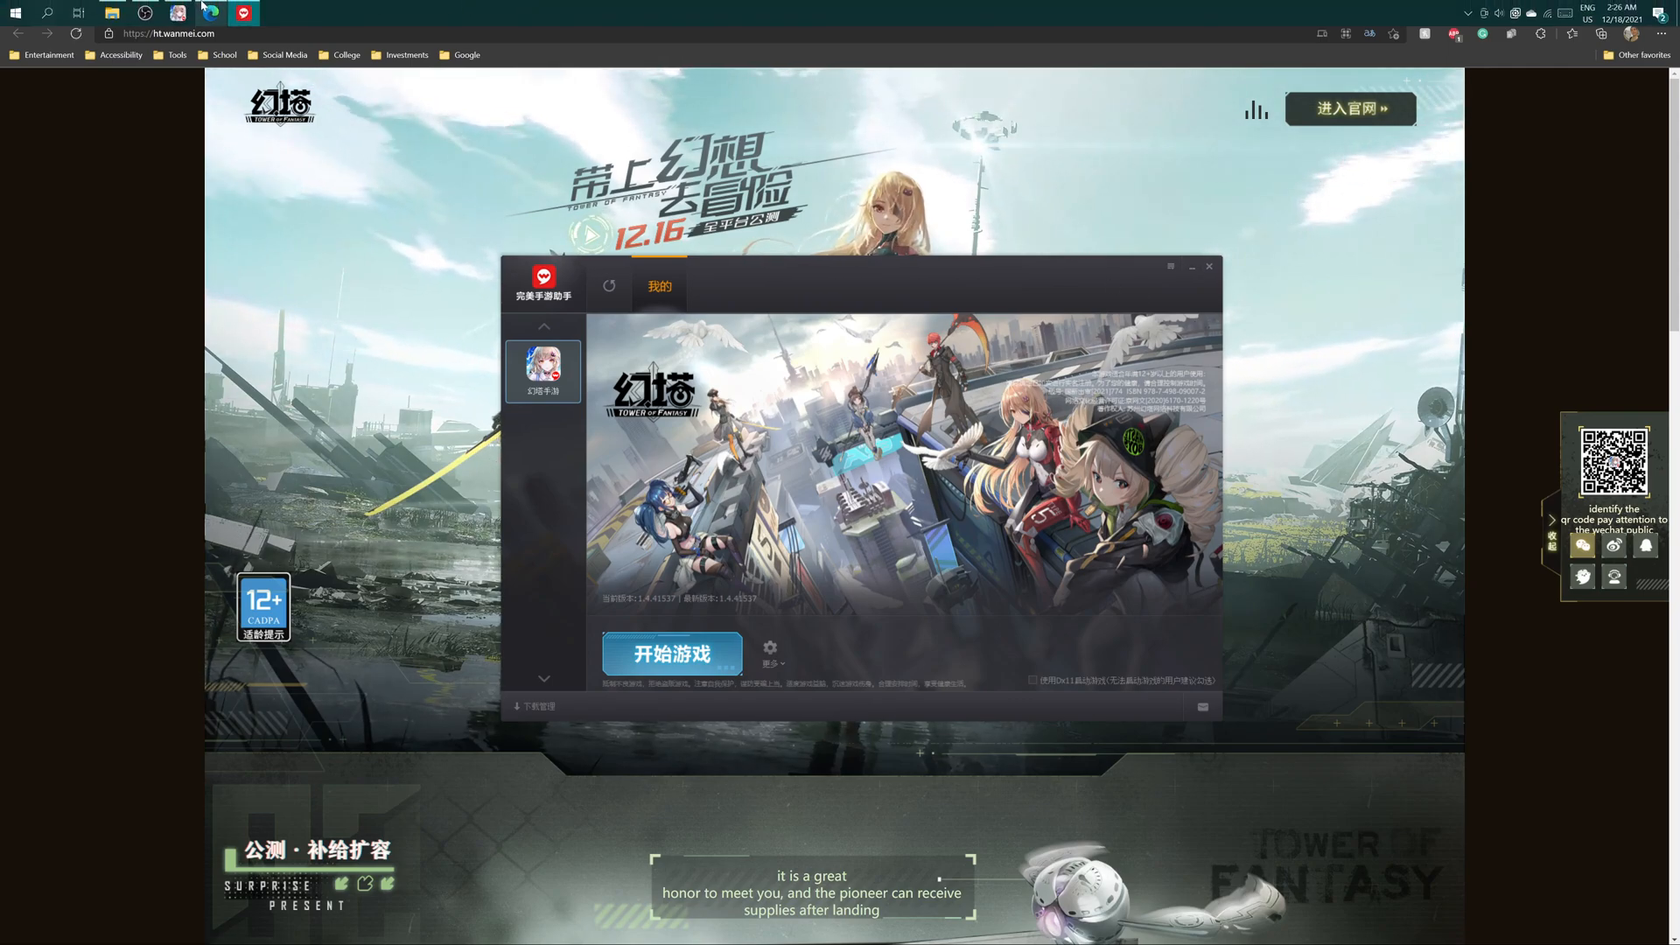
{"action": "left_click", "coordinate": [670, 652]}
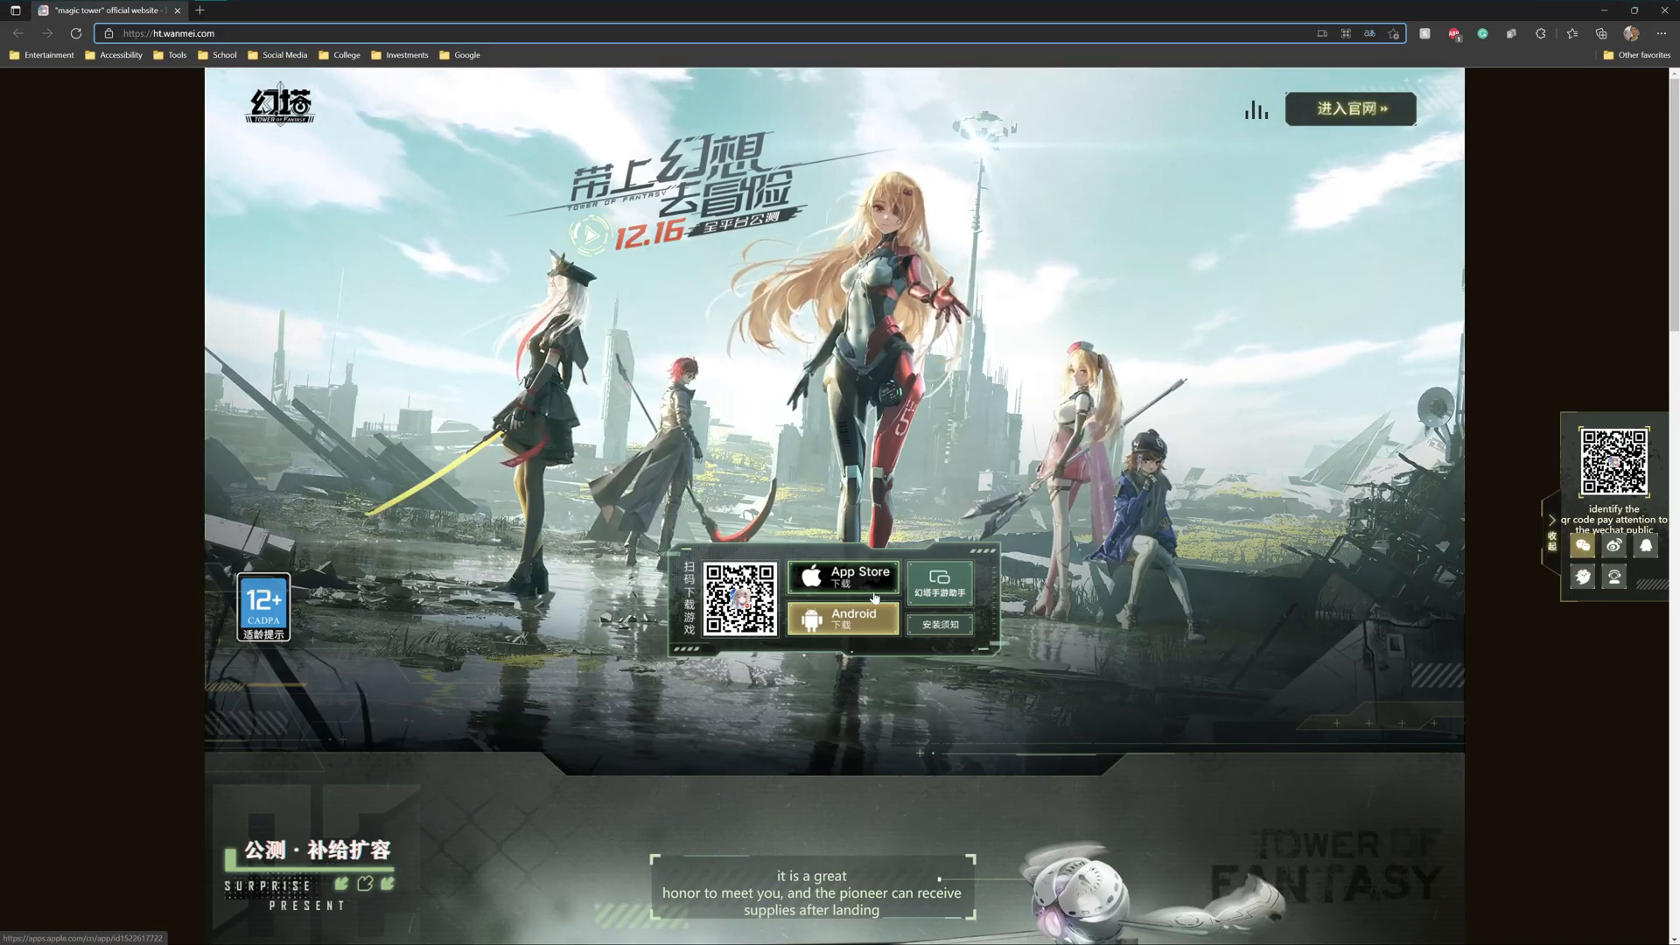
{"action": "left_click", "coordinate": [843, 619]}
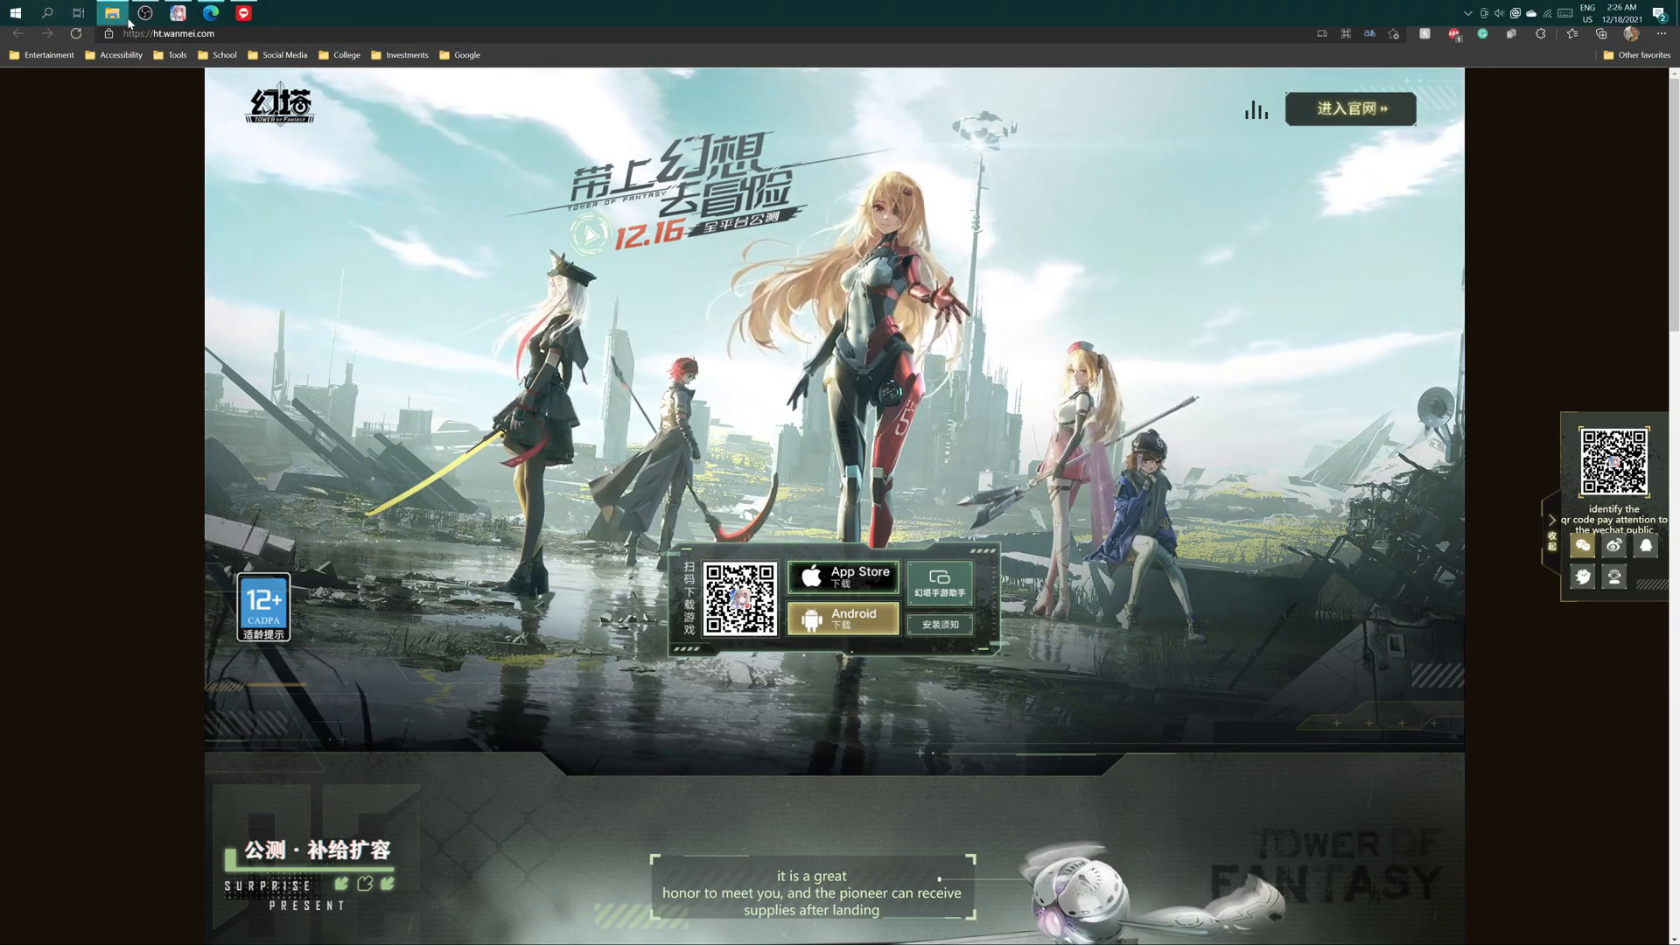
{"action": "left_click", "coordinate": [112, 12]}
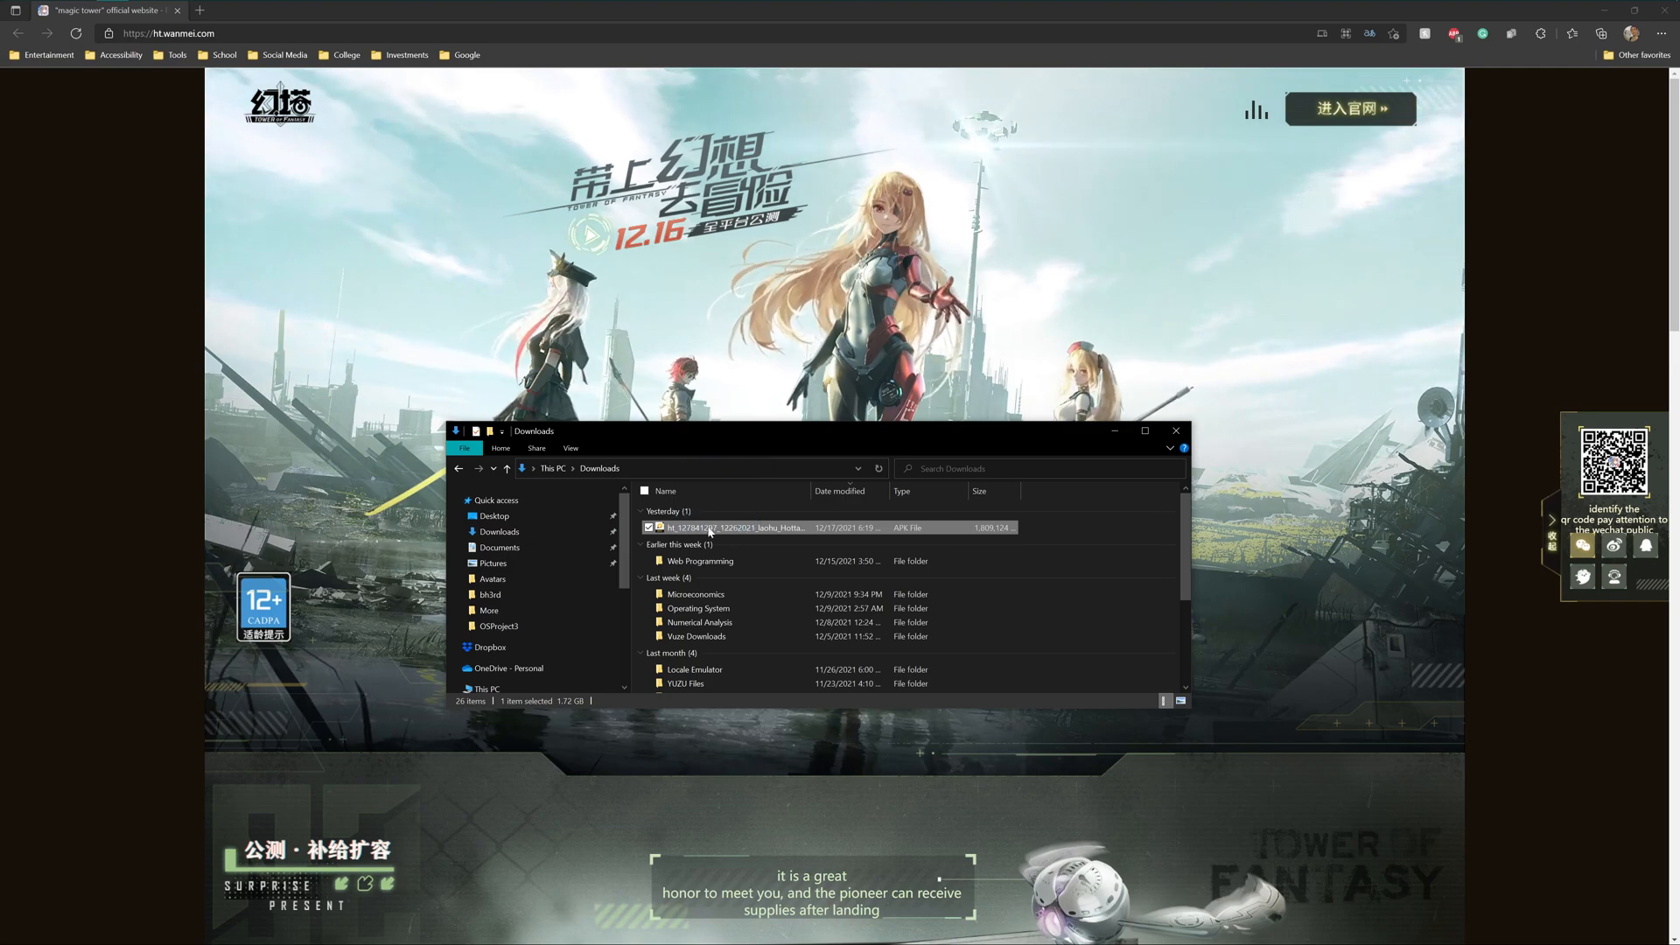
{"action": "left_click", "coordinate": [1176, 431]}
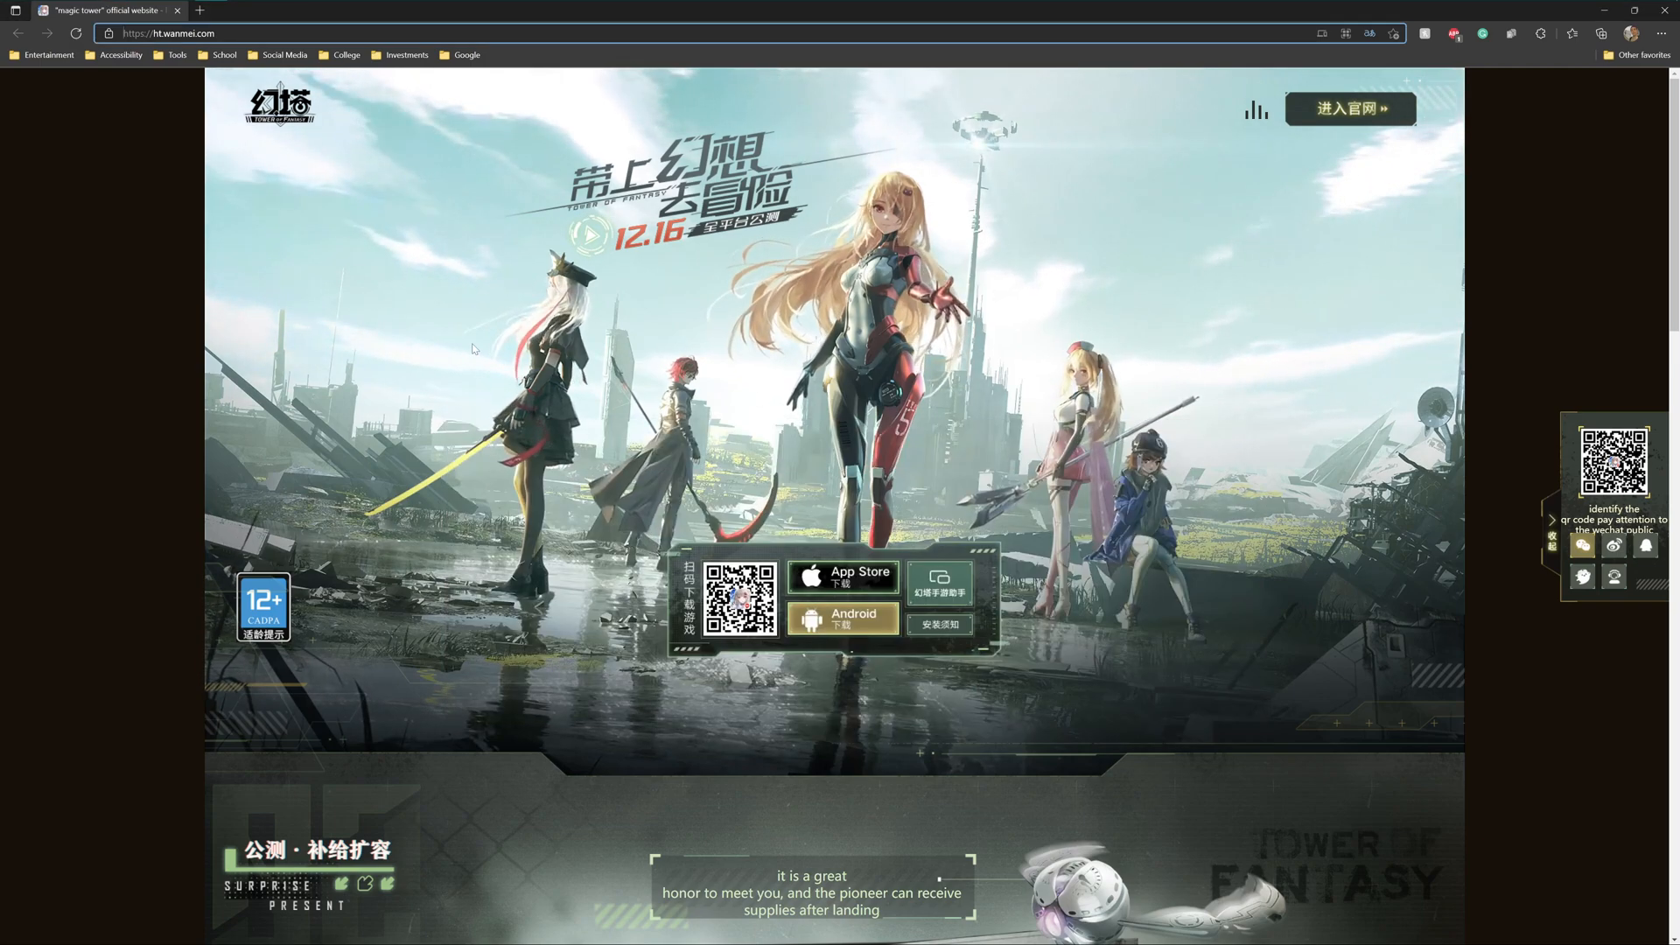
Step: Search for LDPlayer in a new tab and launch the LDPlayer 64-bit emulator
{"action": "left_click", "coordinate": [355, 10]}
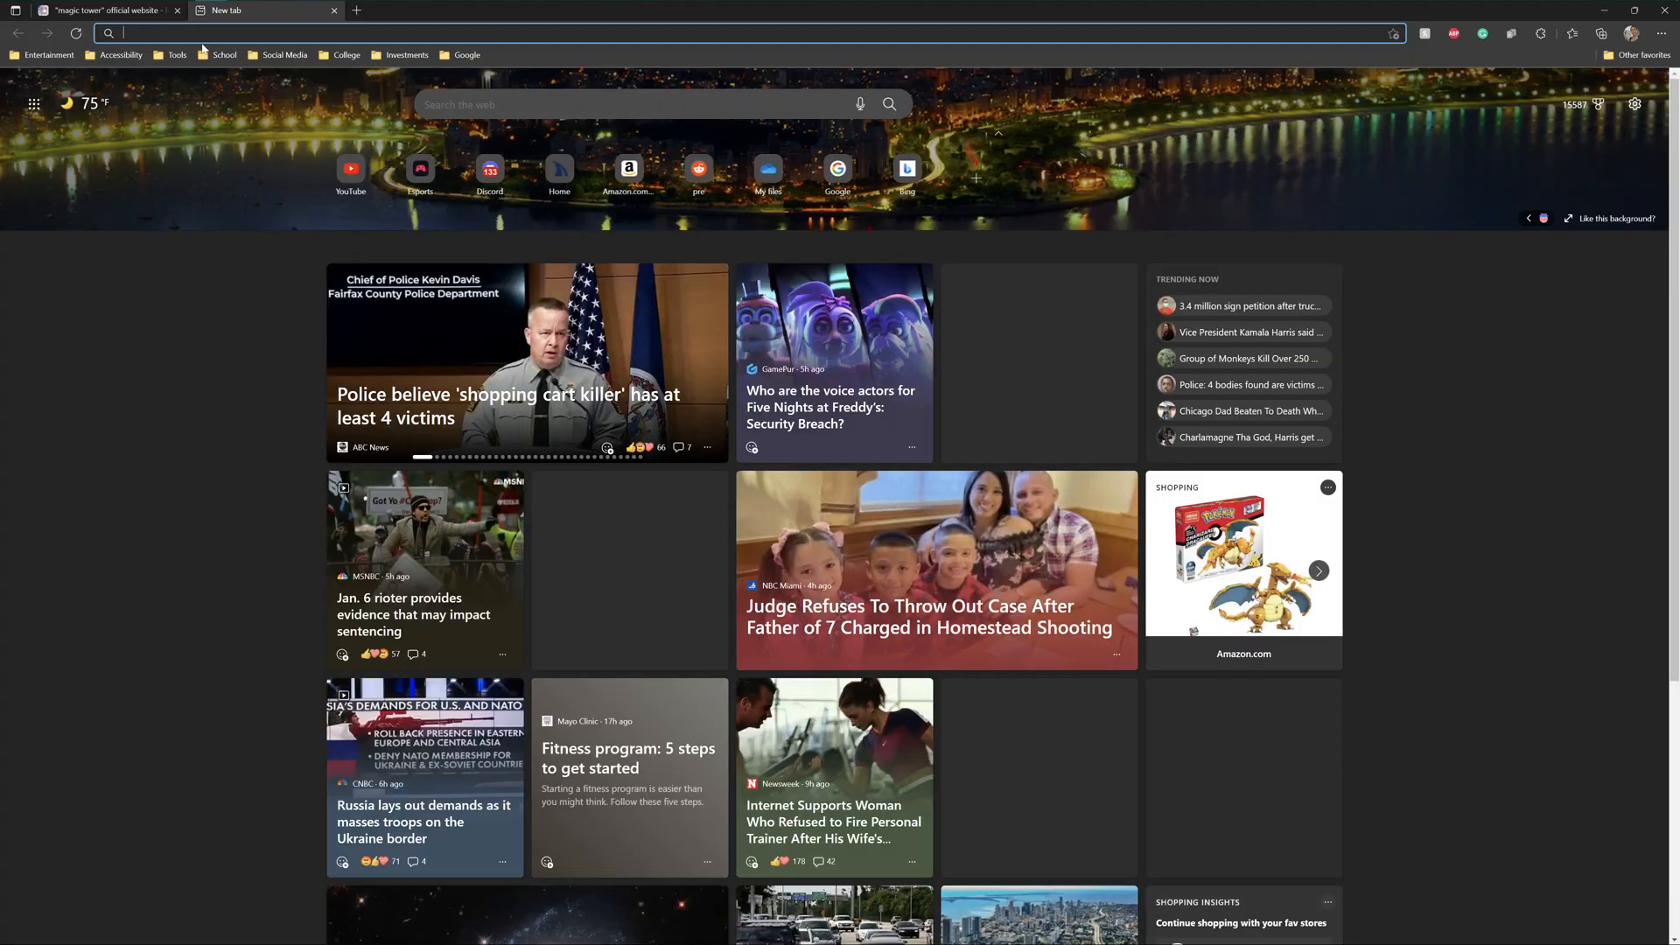
{"action": "type", "text": "ldkplayer.net/blog/download-64-bit-android-emulator-for-64bit-required-games.html"}
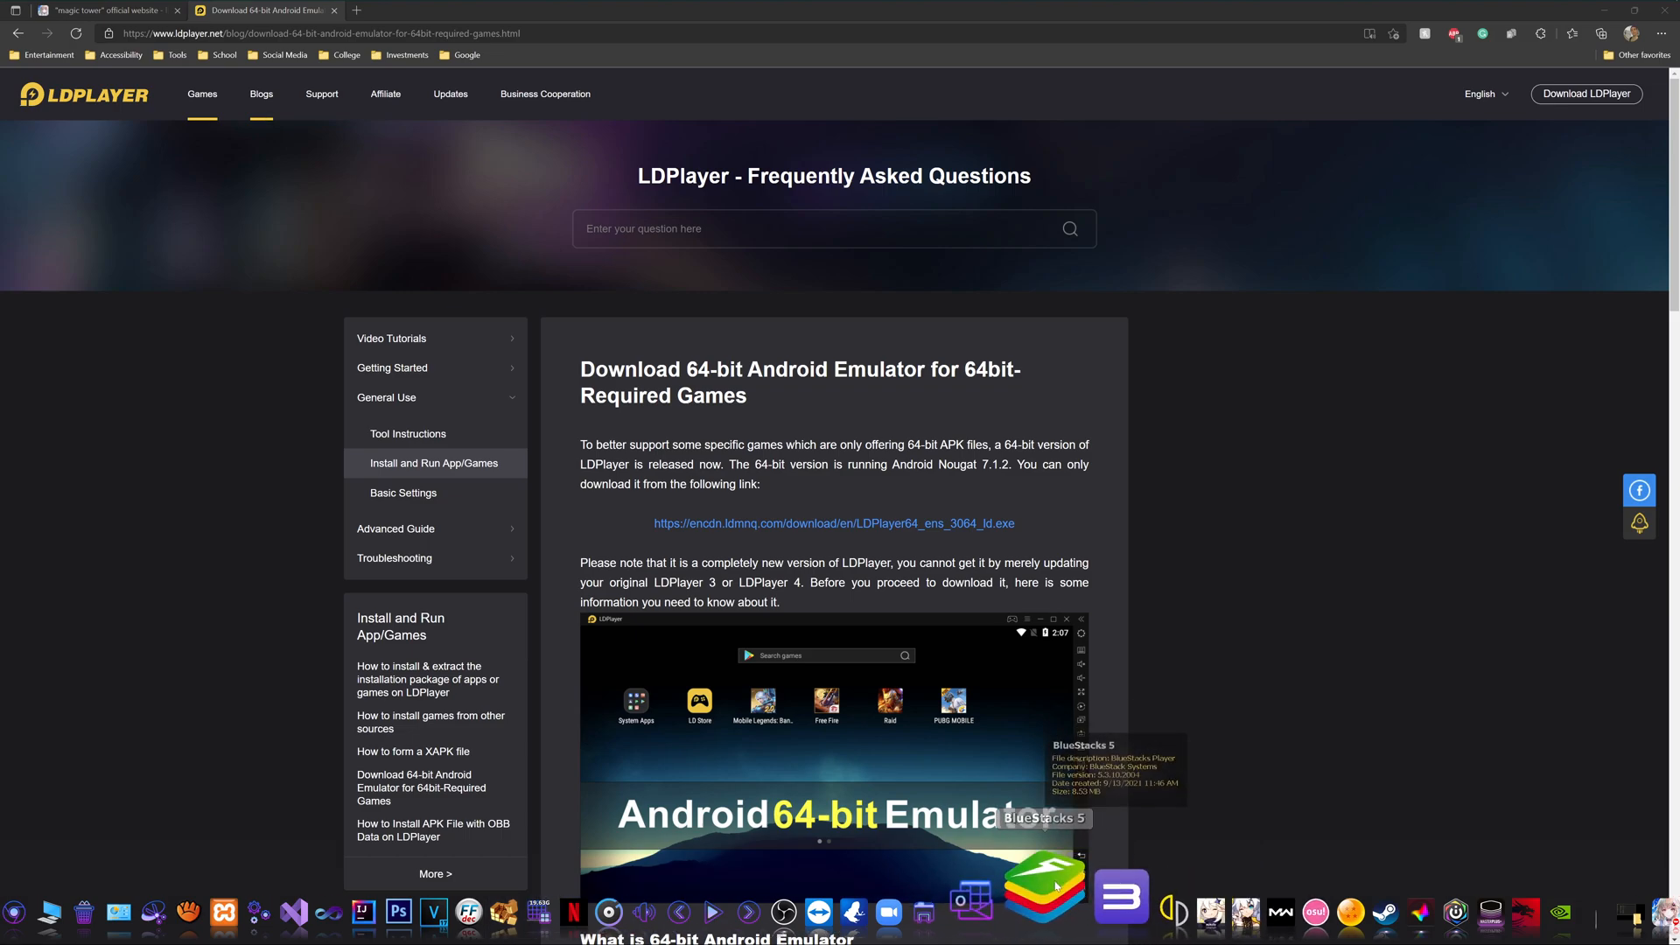
{"action": "mouse_move", "coordinate": [1045, 889]}
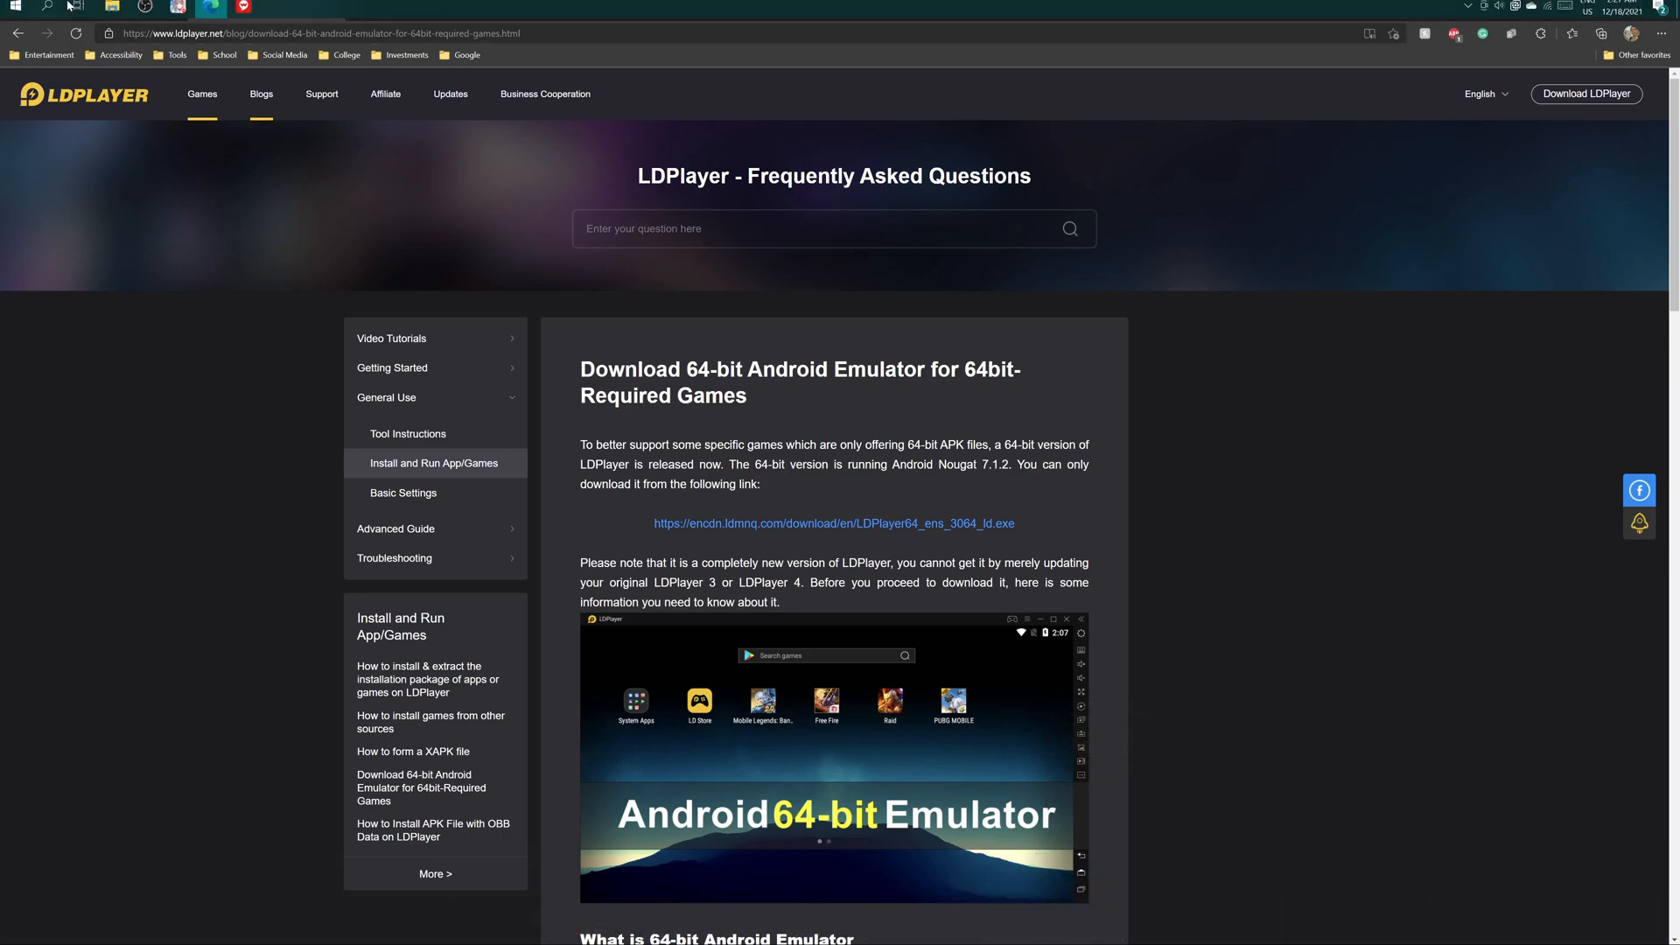
{"action": "left_click", "coordinate": [47, 9]}
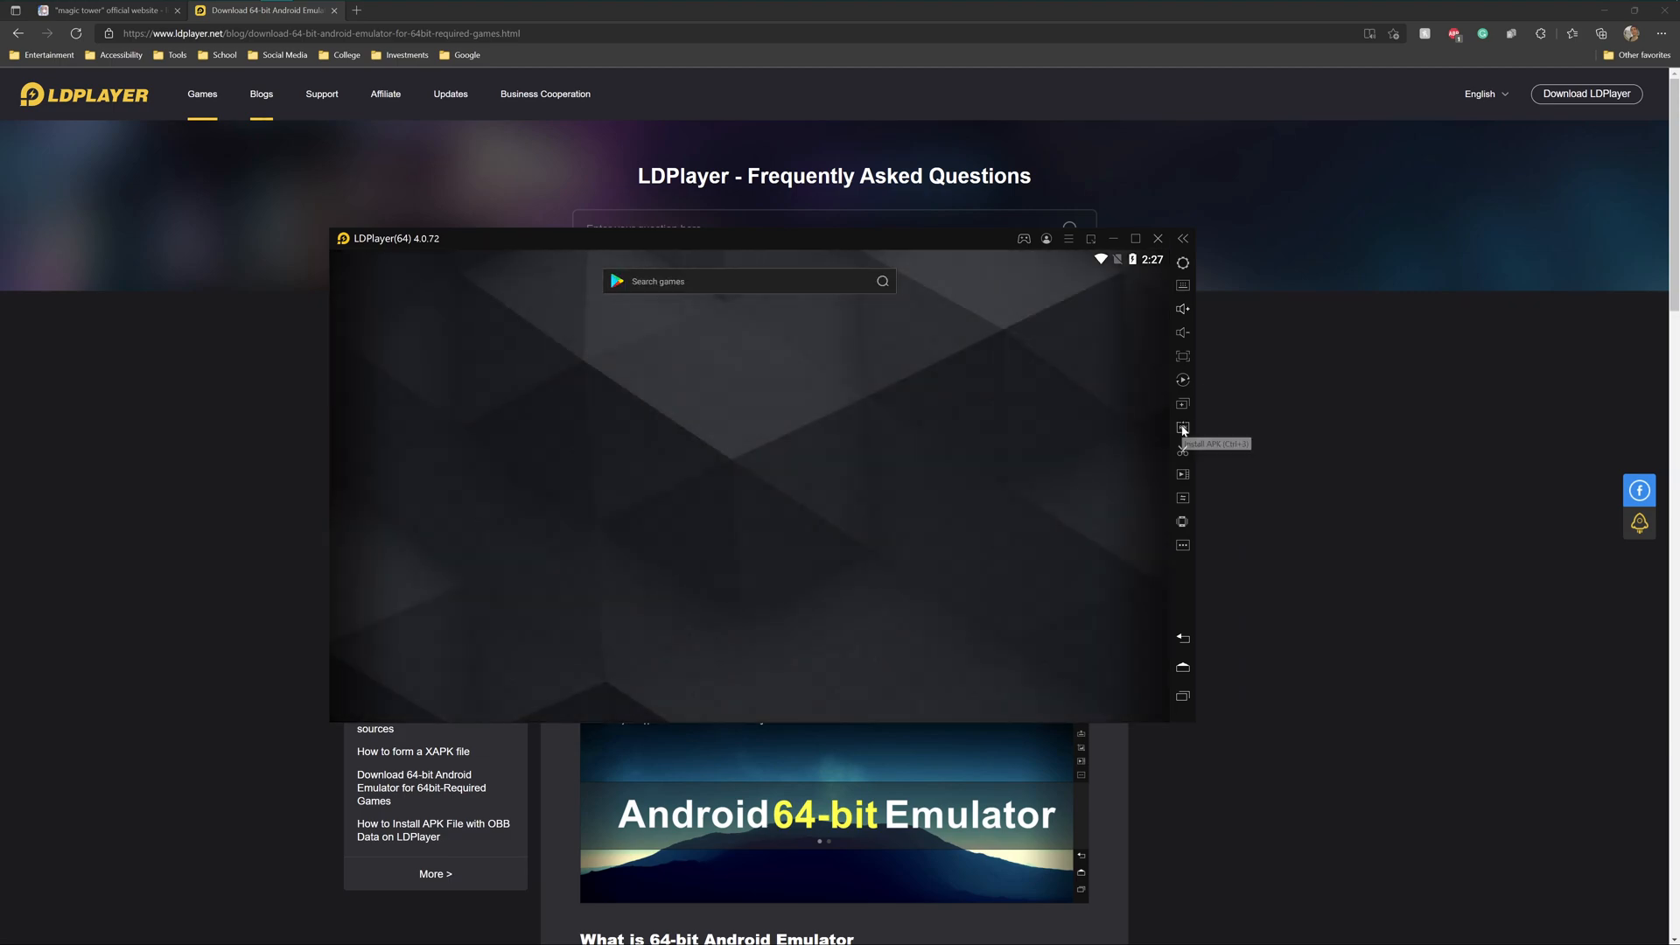
Step: Install the downloaded Tower of Fantasy APK into LDPlayer 64
{"action": "left_click", "coordinate": [1183, 429]}
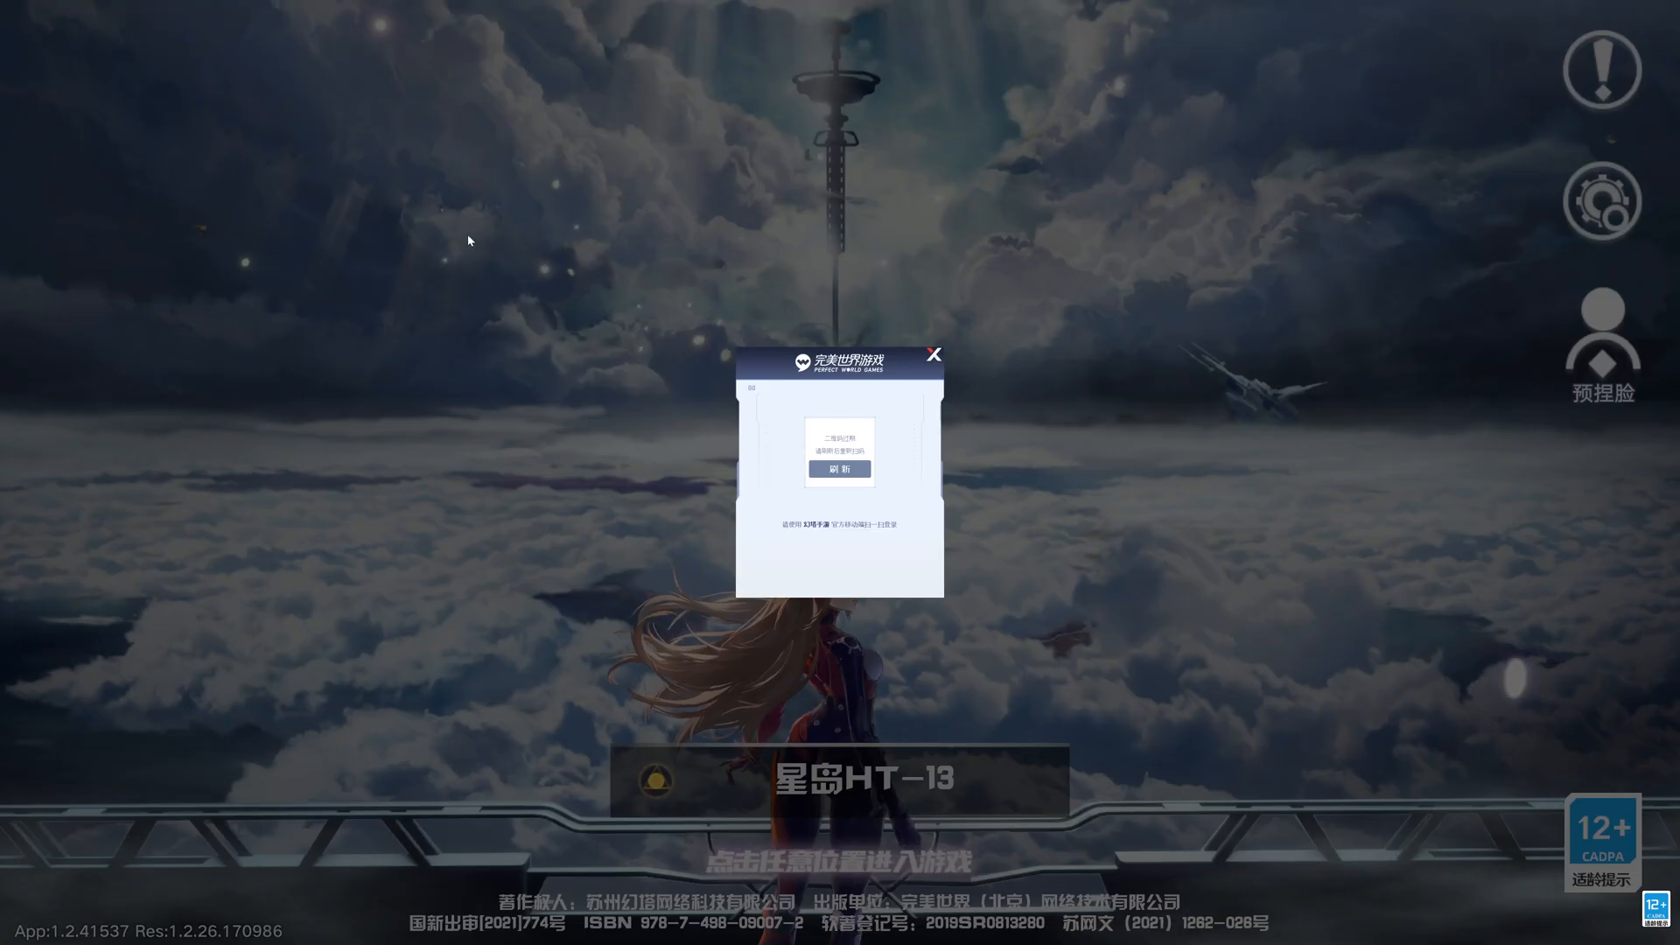
Step: Refresh the expired QR code on the PC client login popup
{"action": "left_click", "coordinate": [838, 469]}
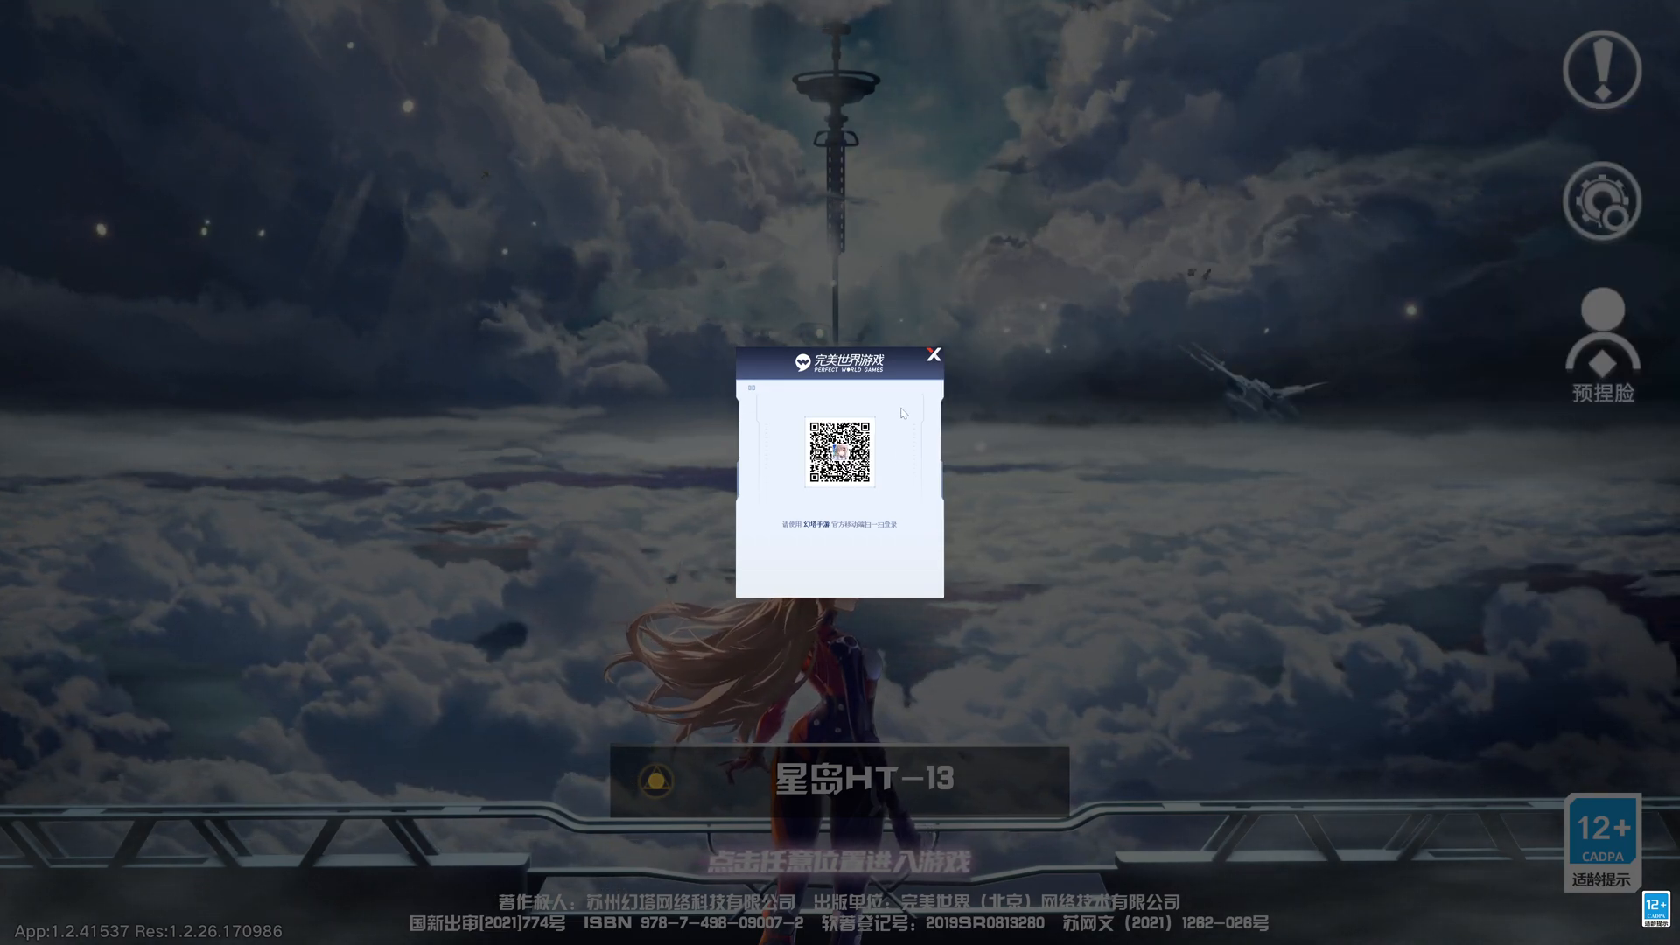
Step: Scan the PC client's QR code via Capture Screen in LDPlayer and confirm the login
{"action": "left_click", "coordinate": [16, 14]}
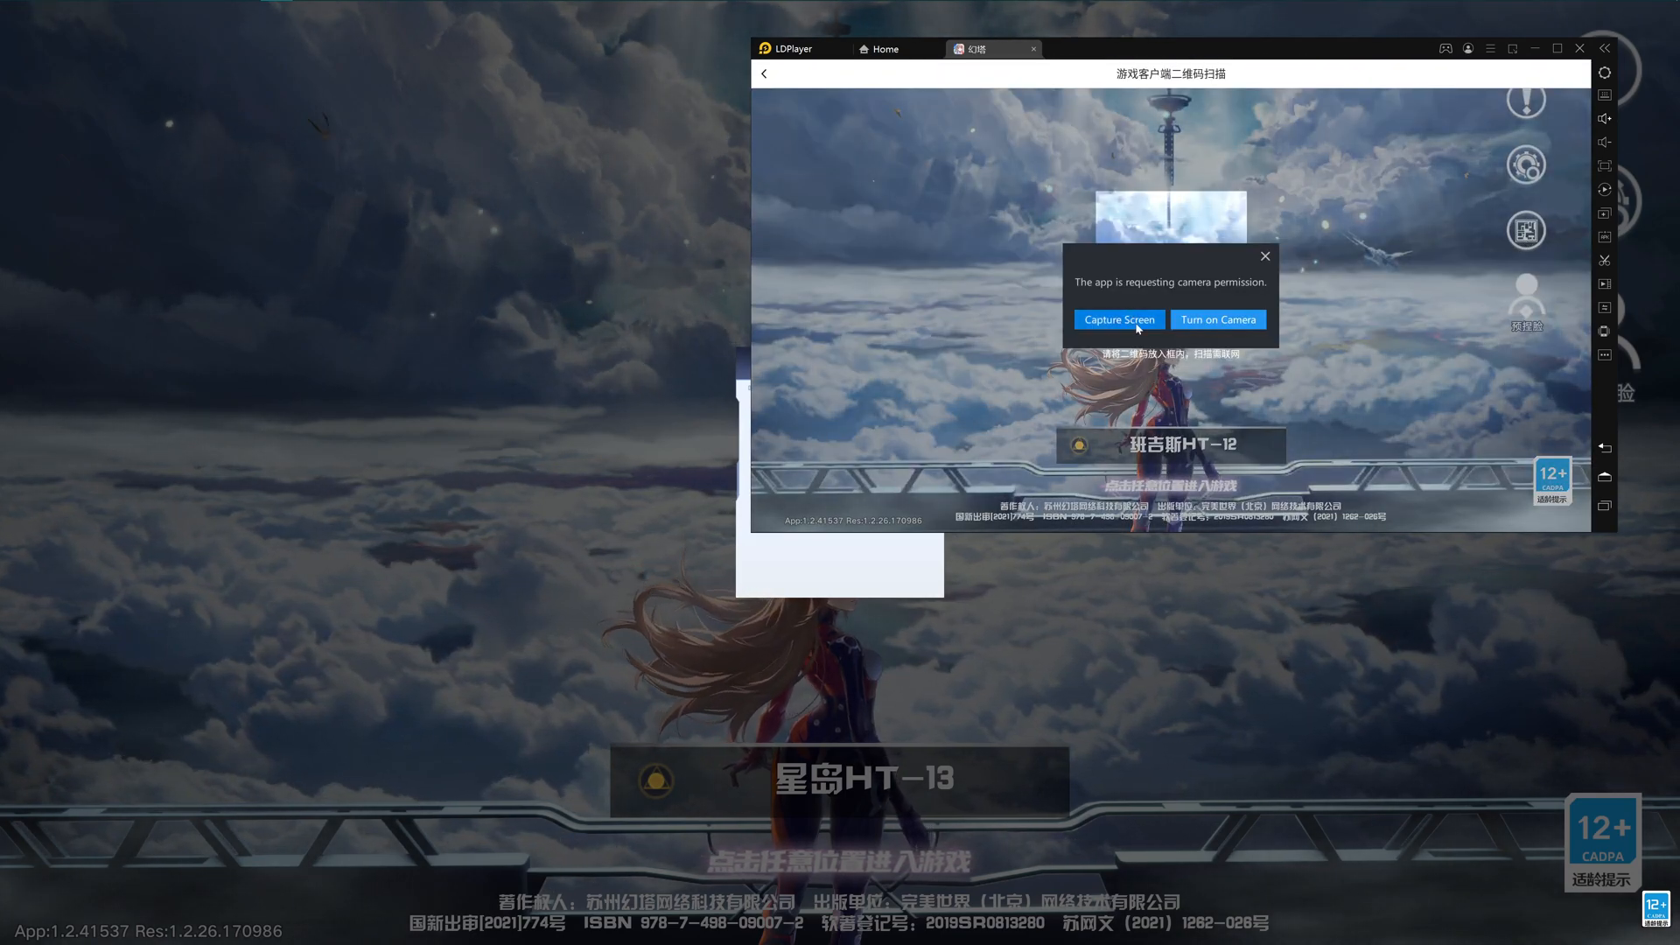
{"action": "left_click", "coordinate": [1118, 318]}
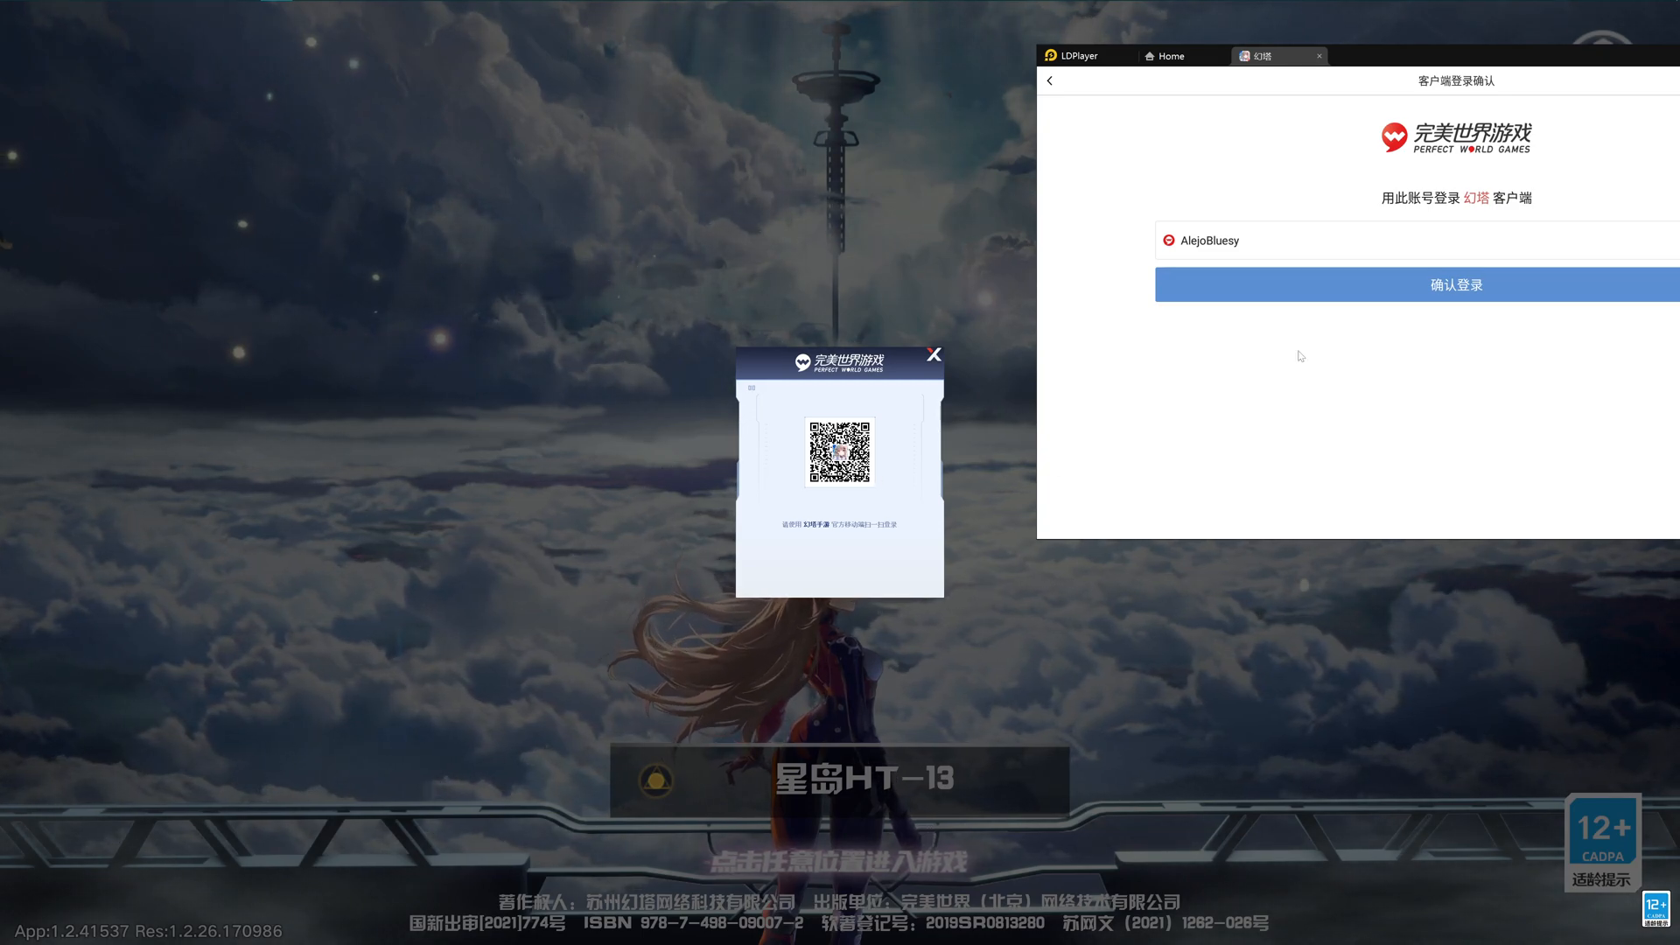
{"action": "left_click", "coordinate": [1454, 285]}
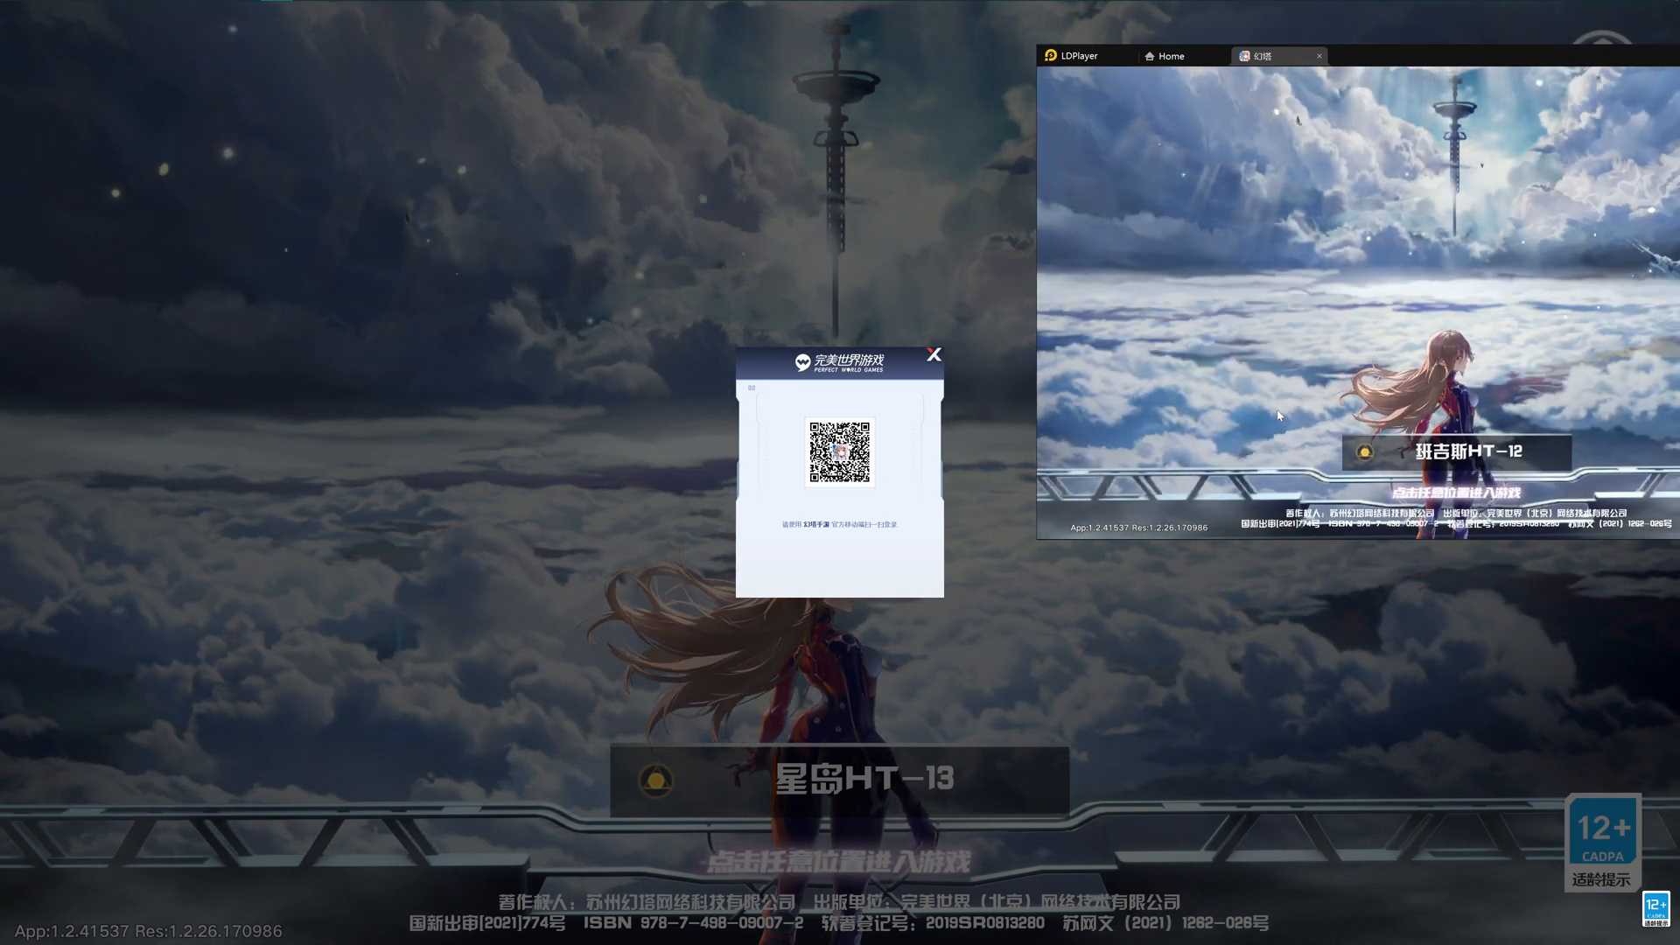
{"action": "left_click", "coordinate": [931, 355]}
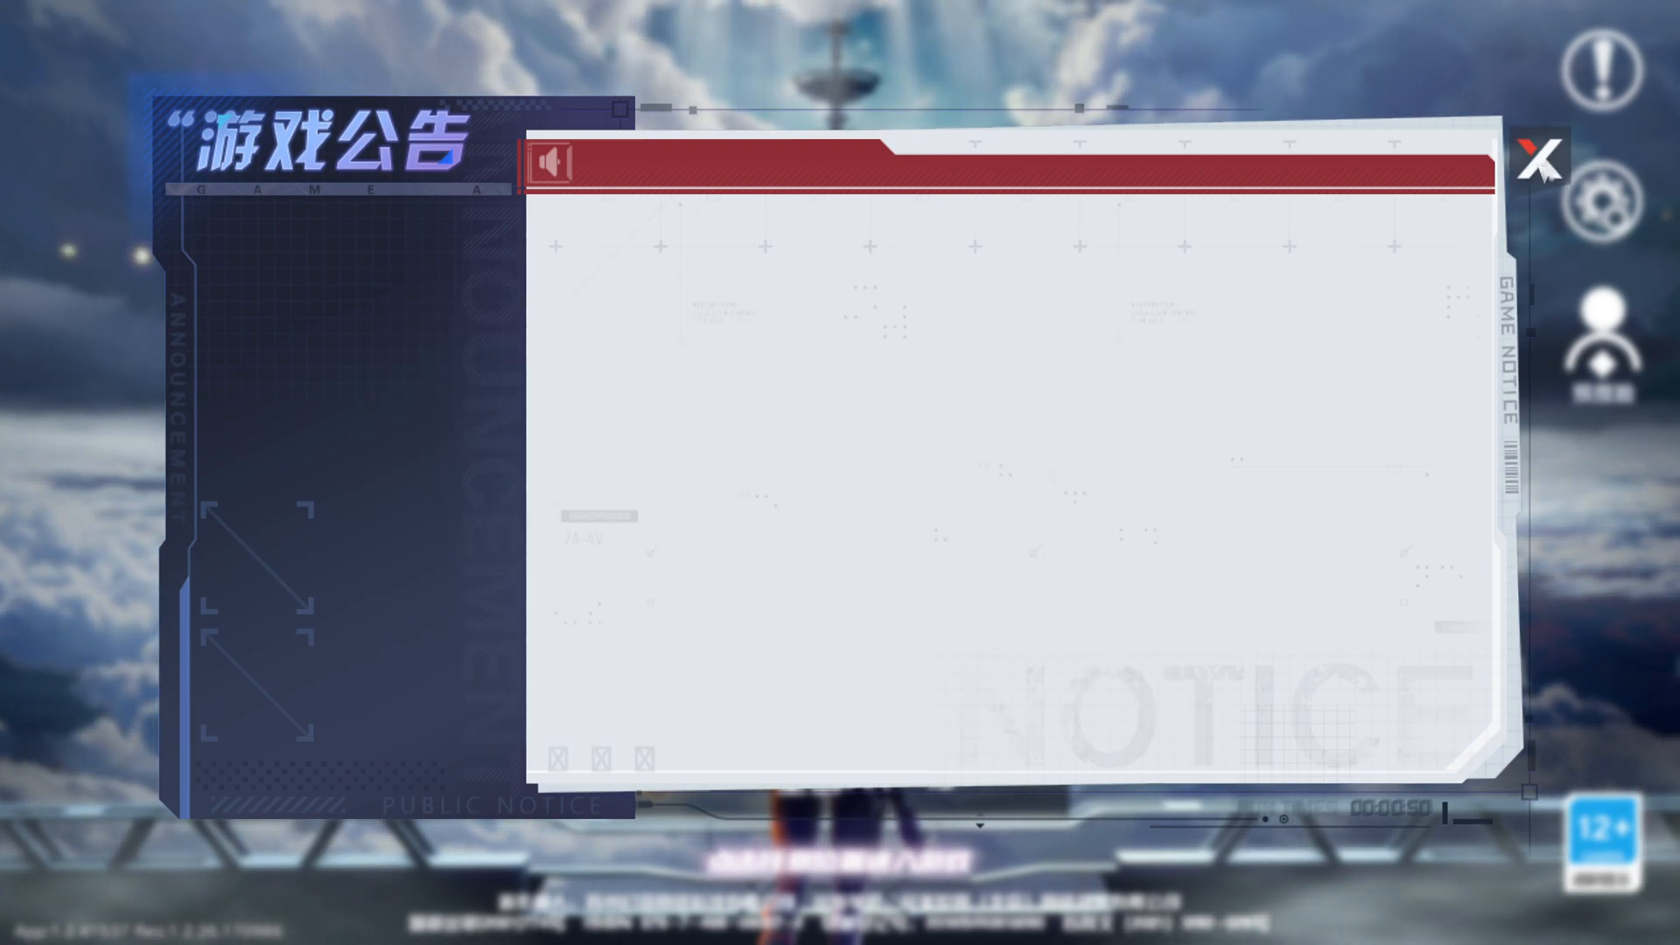
Step: Close the 游戏公告 announcement and enter the game from the title screen
{"action": "left_click", "coordinate": [1540, 156]}
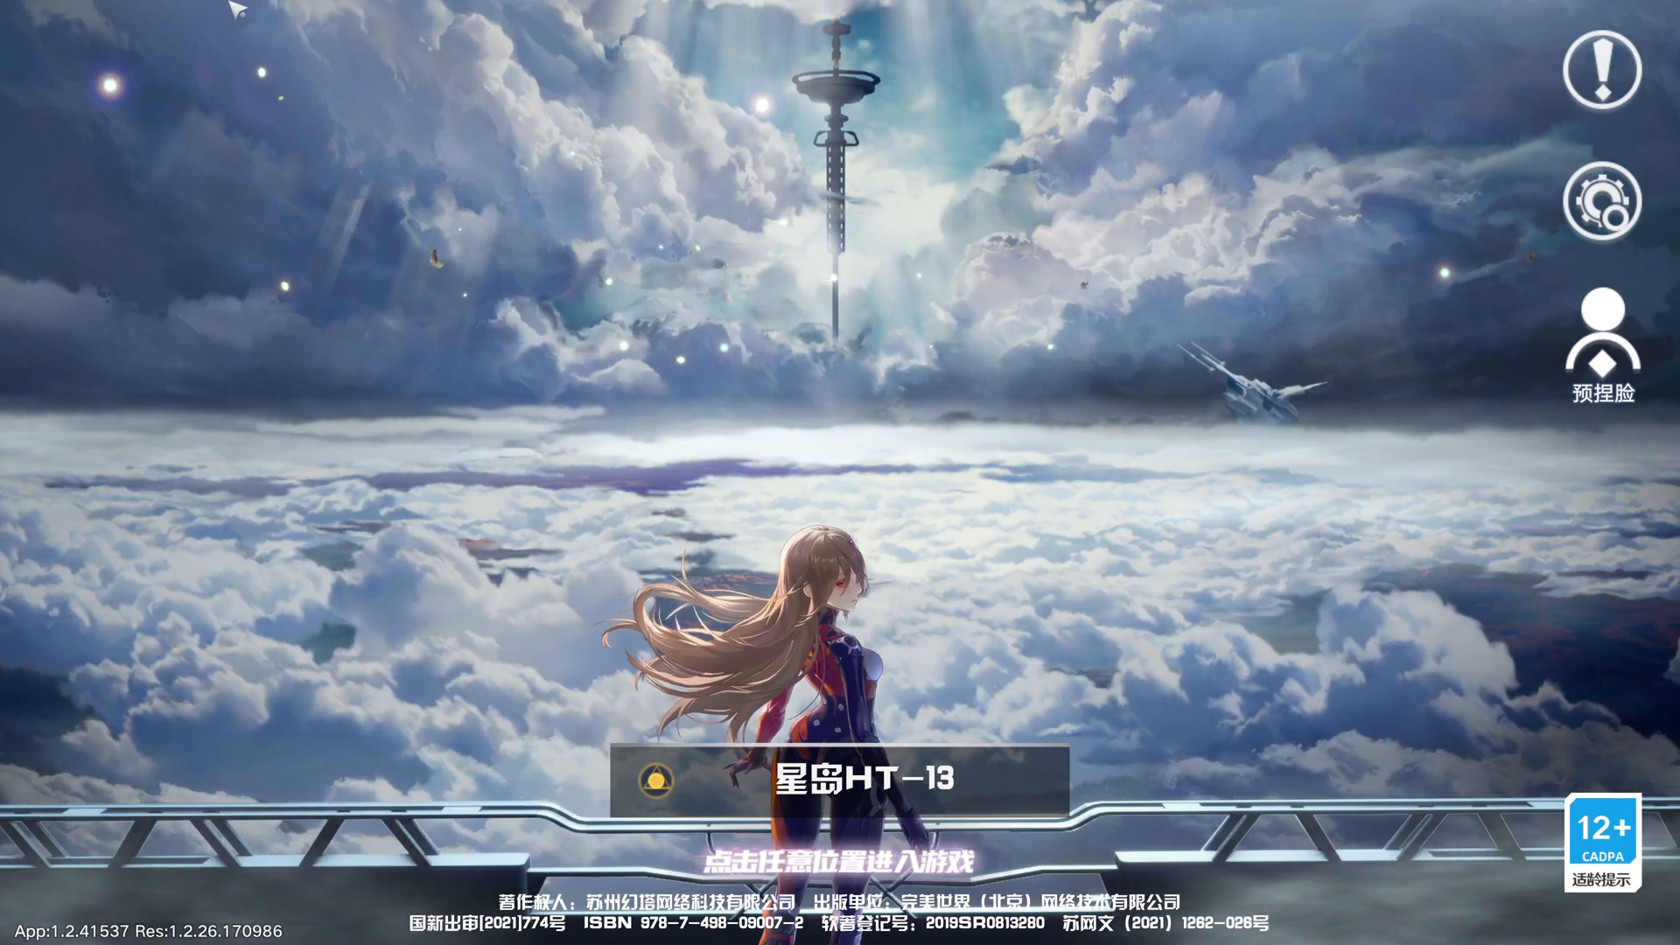
{"action": "left_click", "coordinate": [16, 12]}
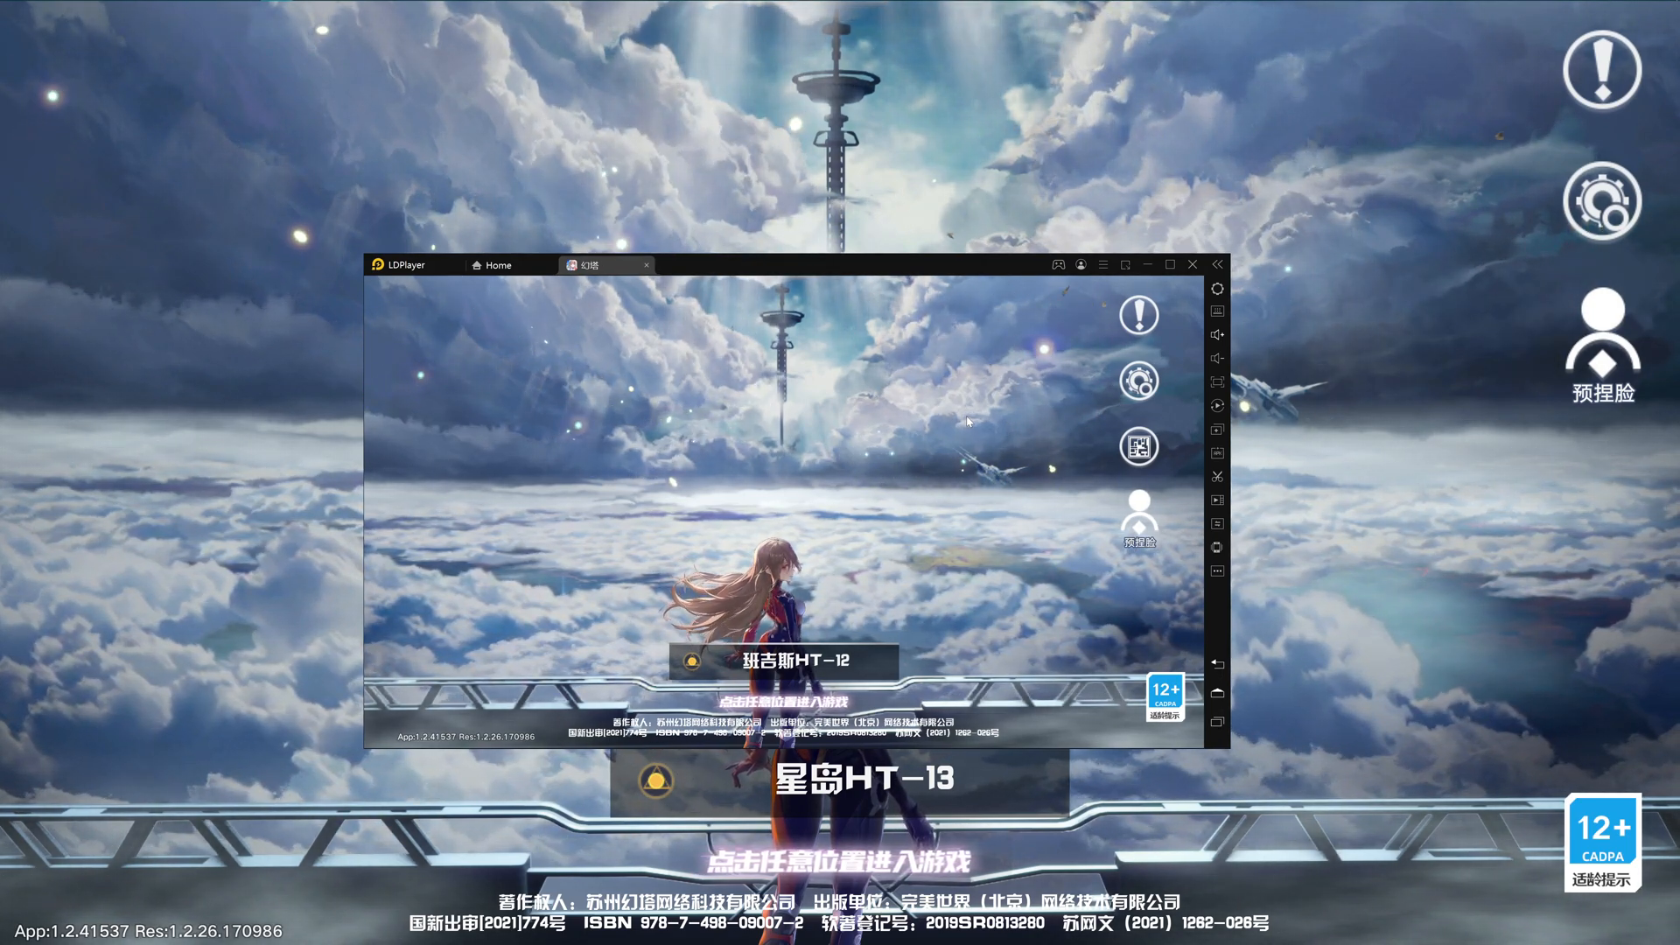
{"action": "left_click", "coordinate": [1170, 265]}
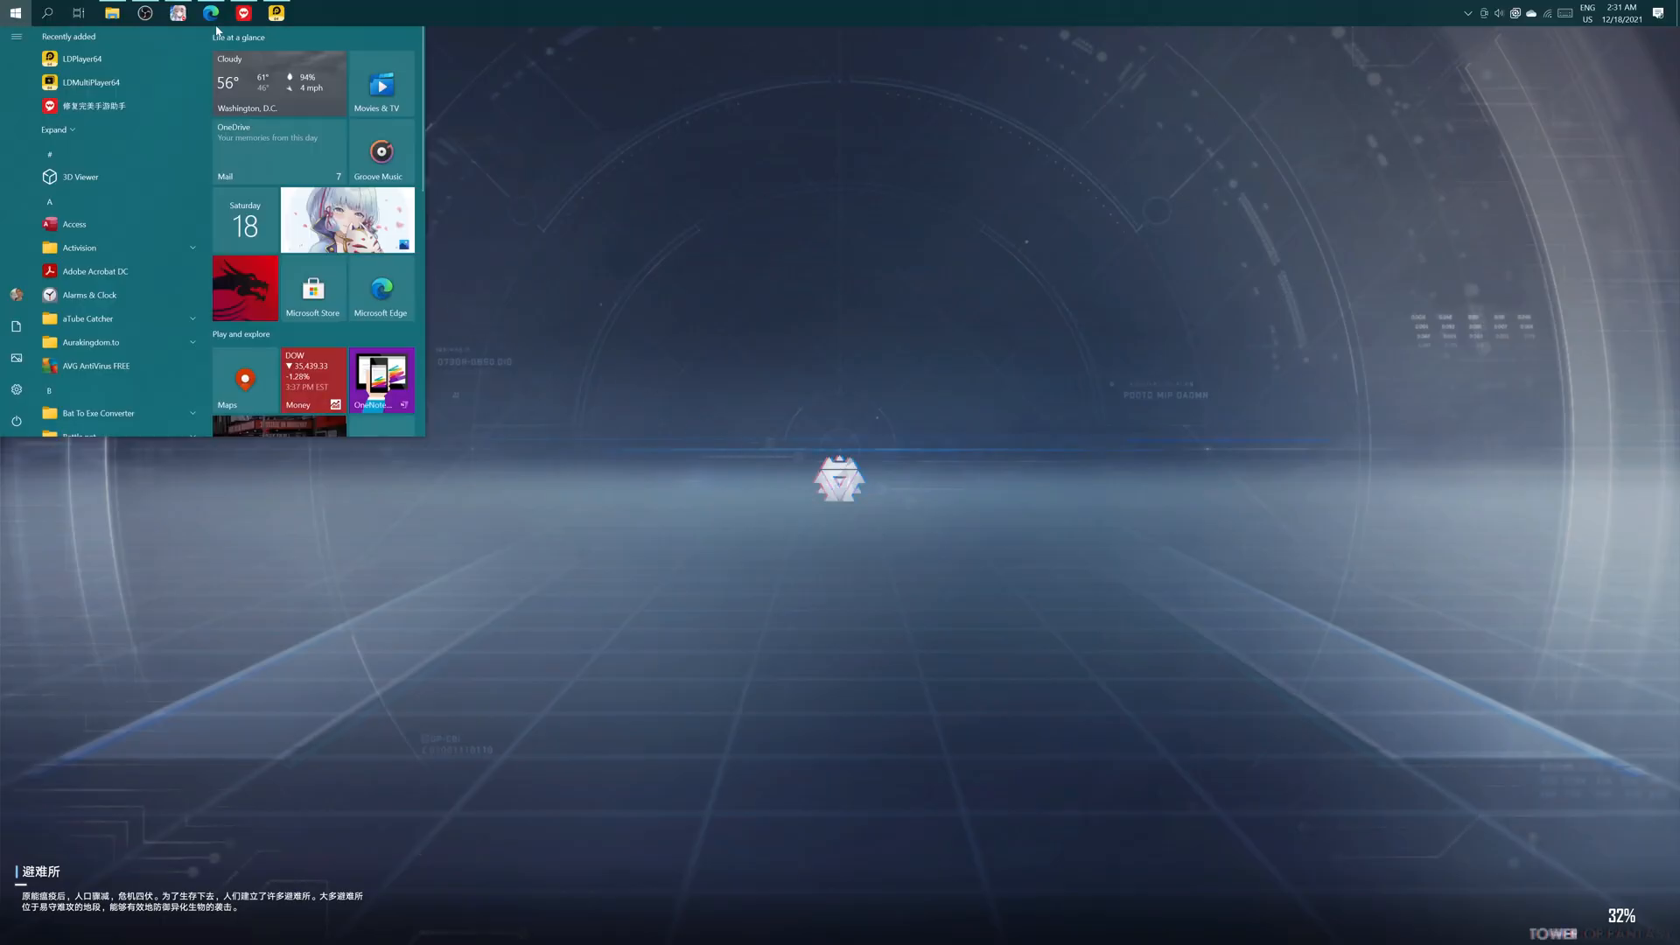
Step: Close the LDPlayer64 window from its taskbar icon while the game loads
{"action": "right_click", "coordinate": [277, 12]}
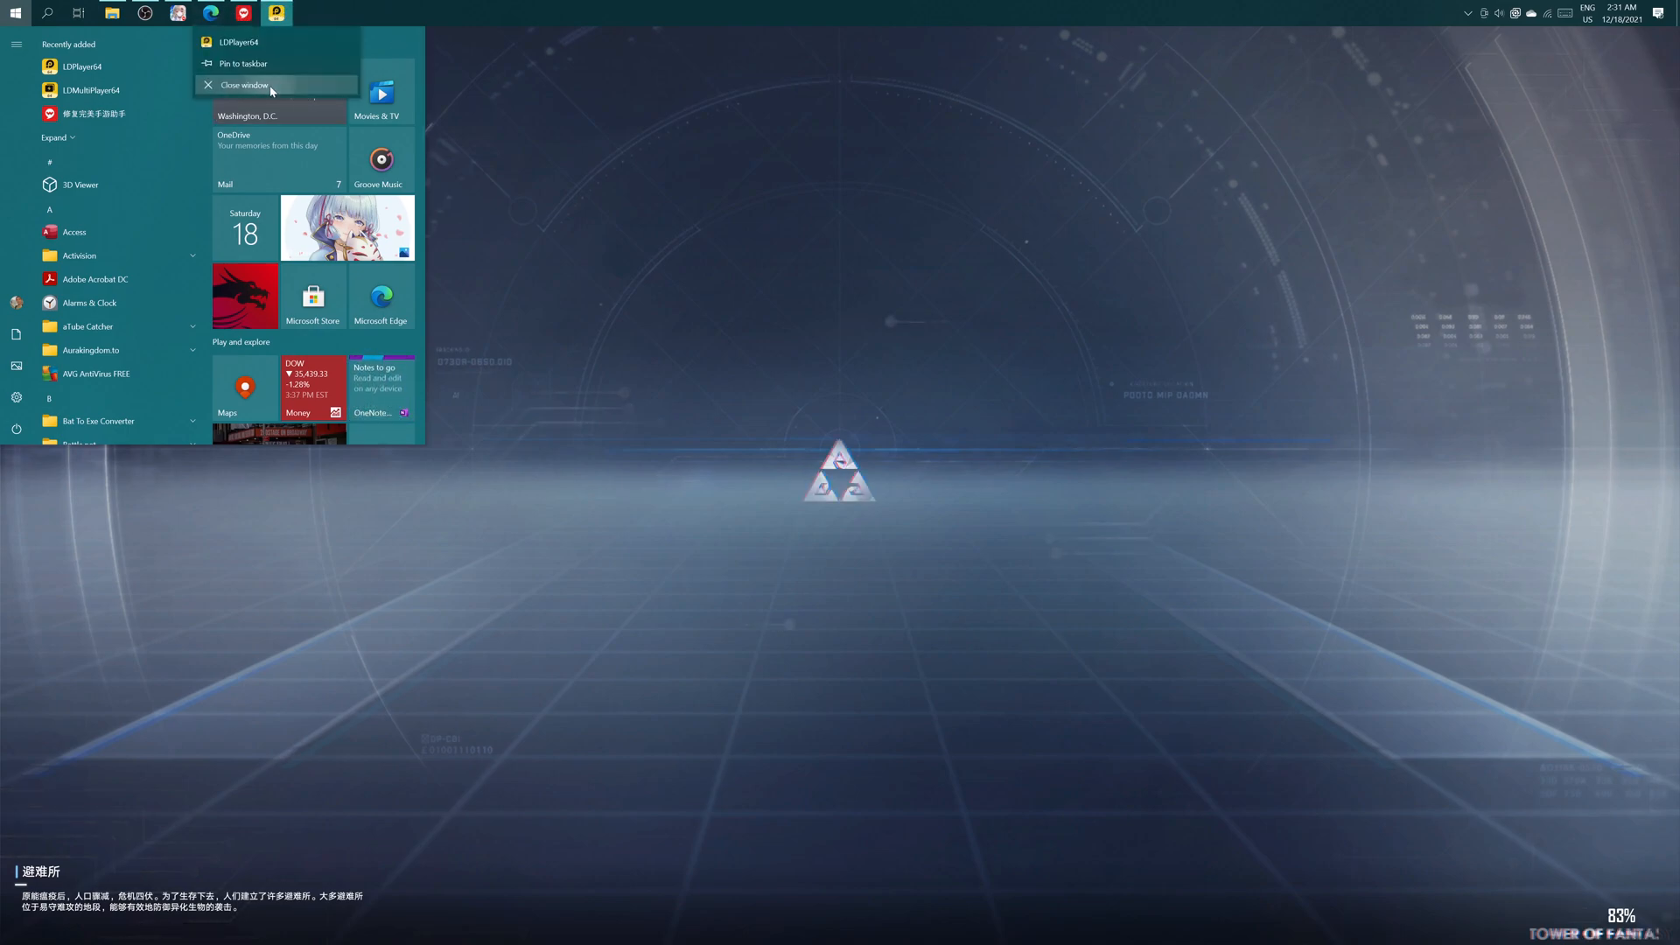
{"action": "left_click", "coordinate": [244, 84]}
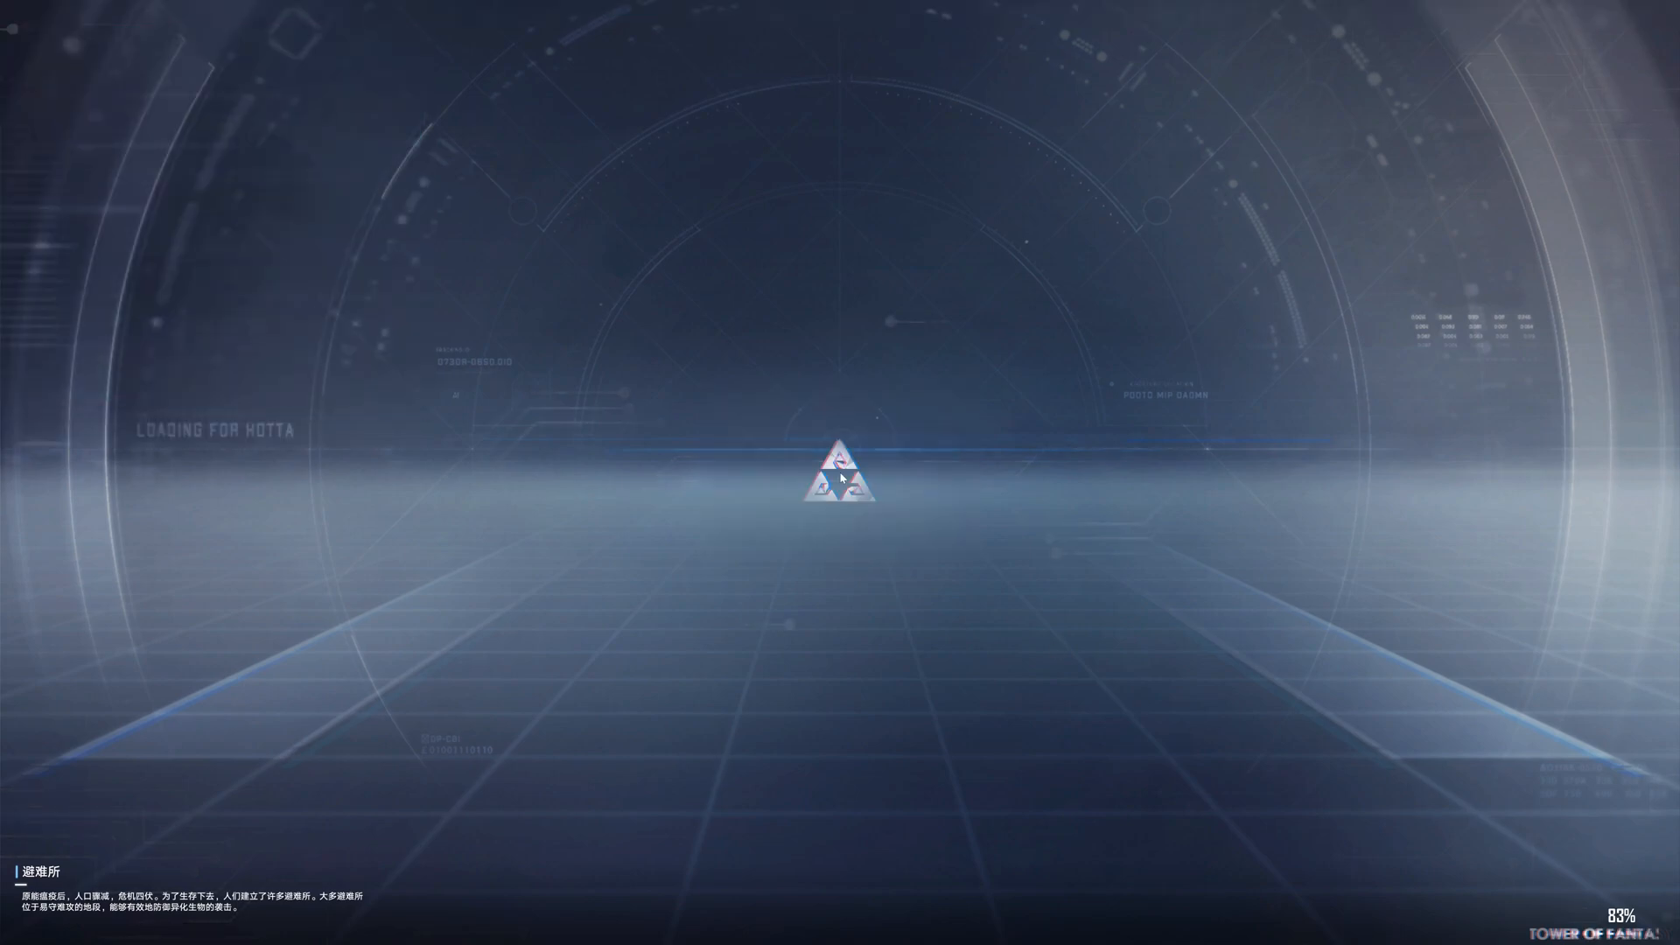